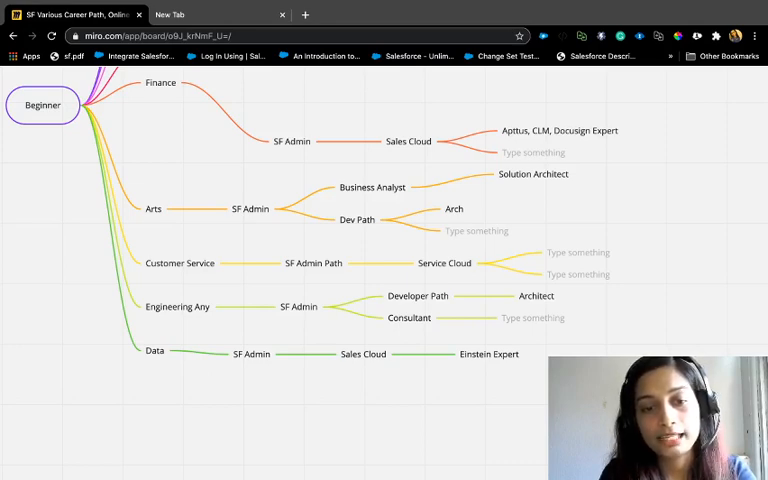
scroll("down", 3)
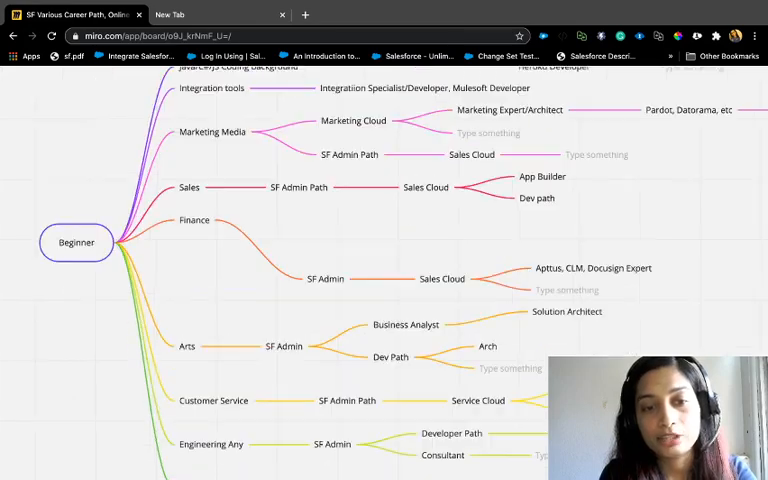
scroll("down", 3)
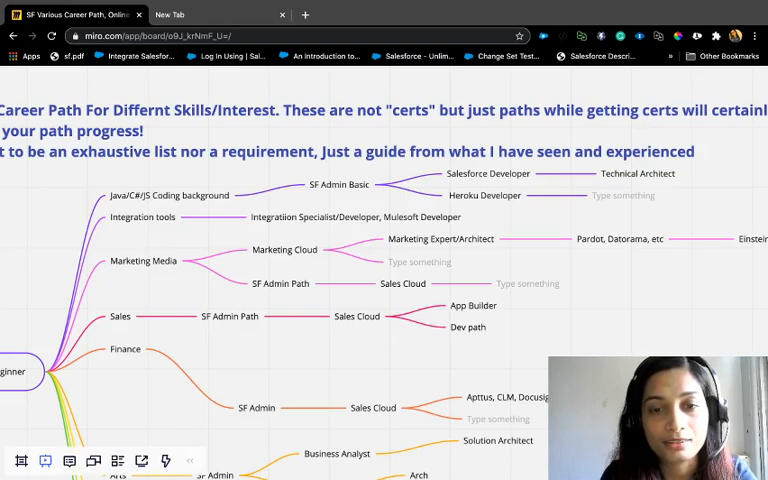
scroll("down", 3)
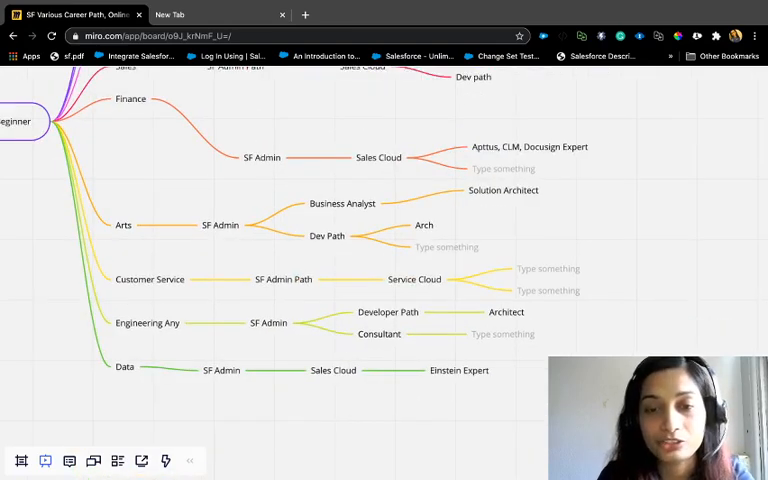